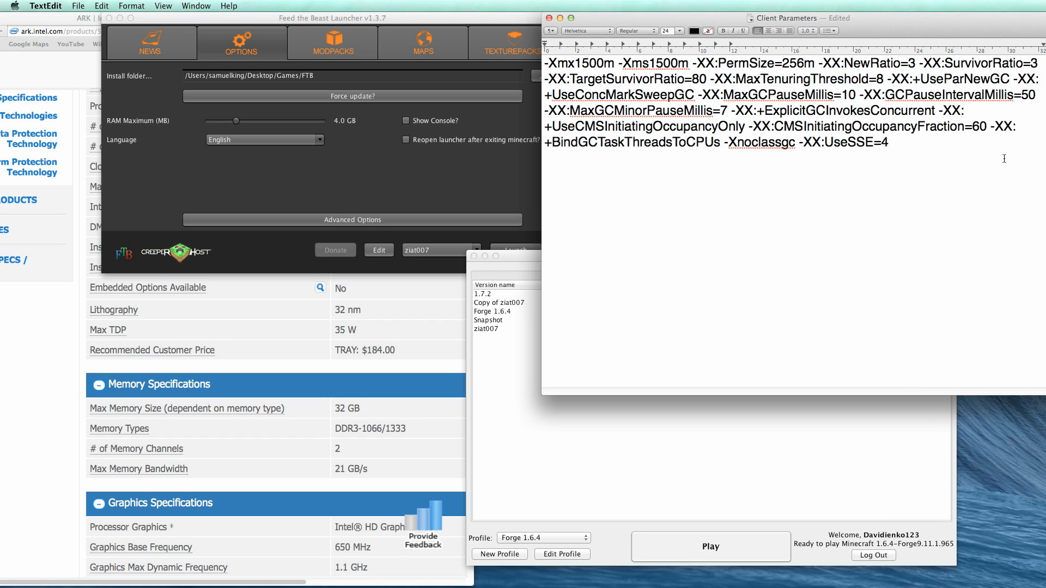
# Change the -Xmx and -Xms heap arguments from 1500m to 2000m in the Client Parameters note.
pyautogui.click(889, 141)
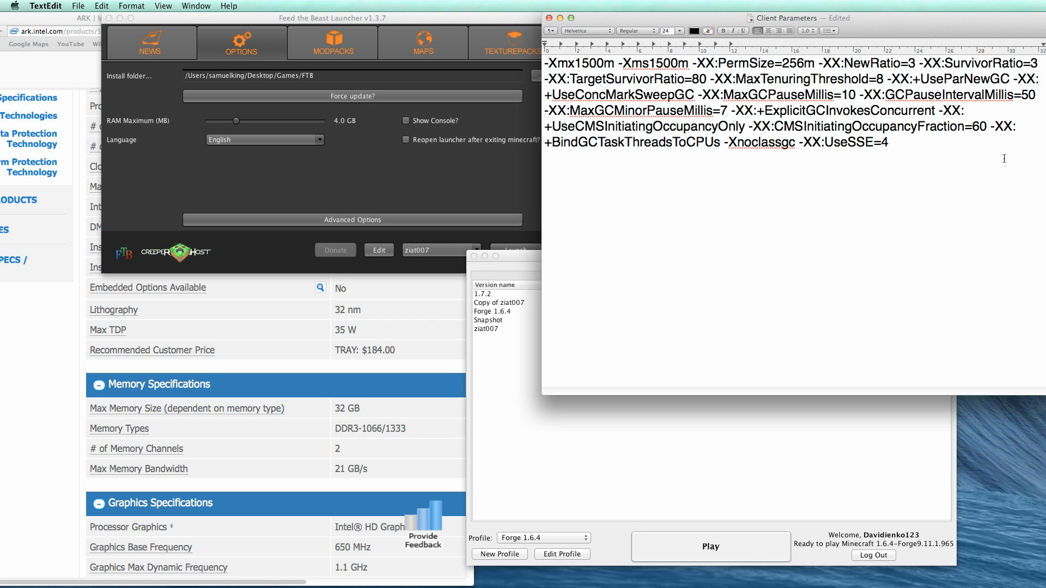
pyautogui.click(889, 142)
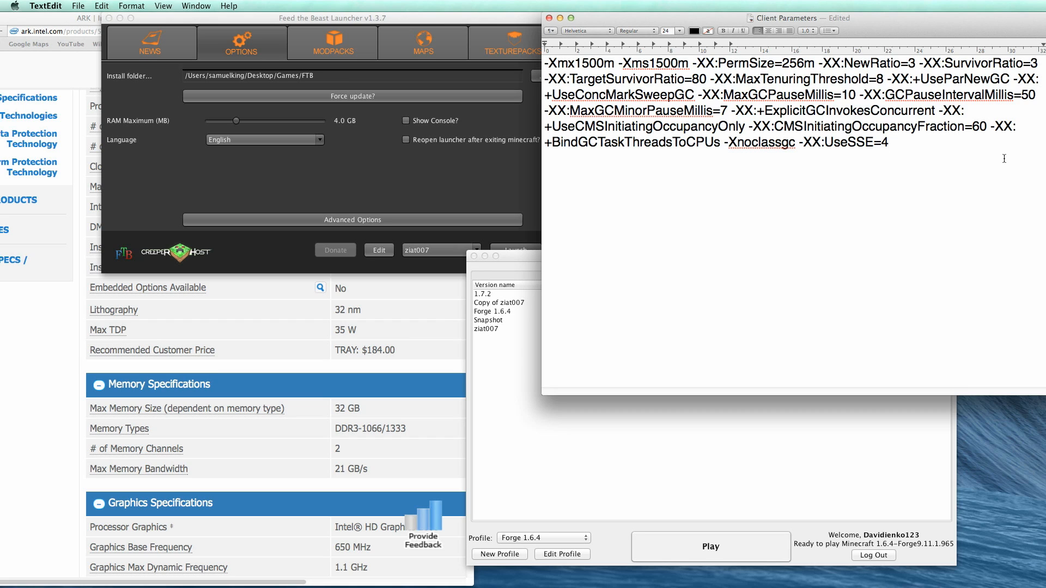
pyautogui.click(890, 141)
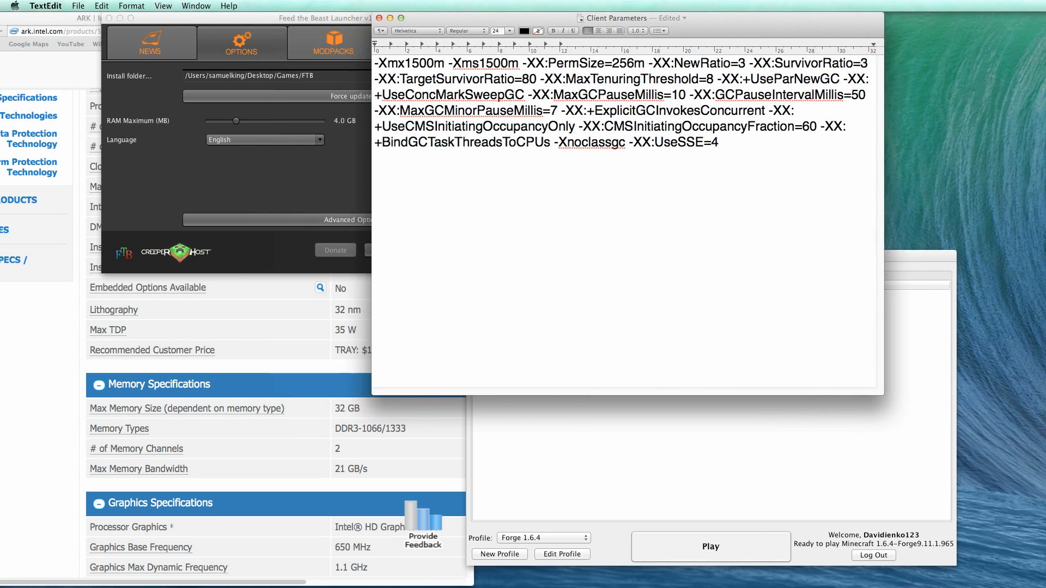
pyautogui.click(613, 166)
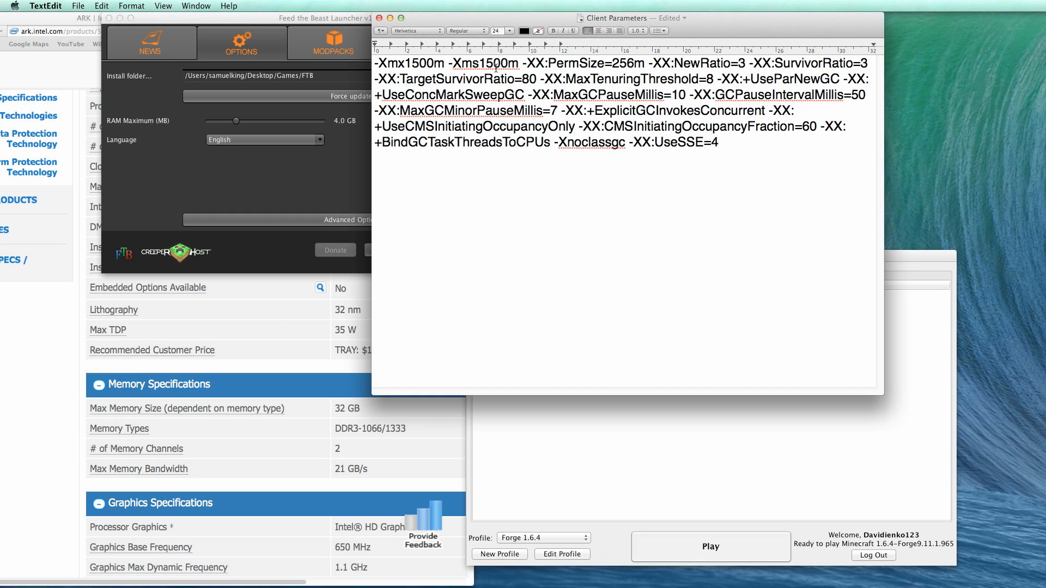
pyautogui.click(719, 141)
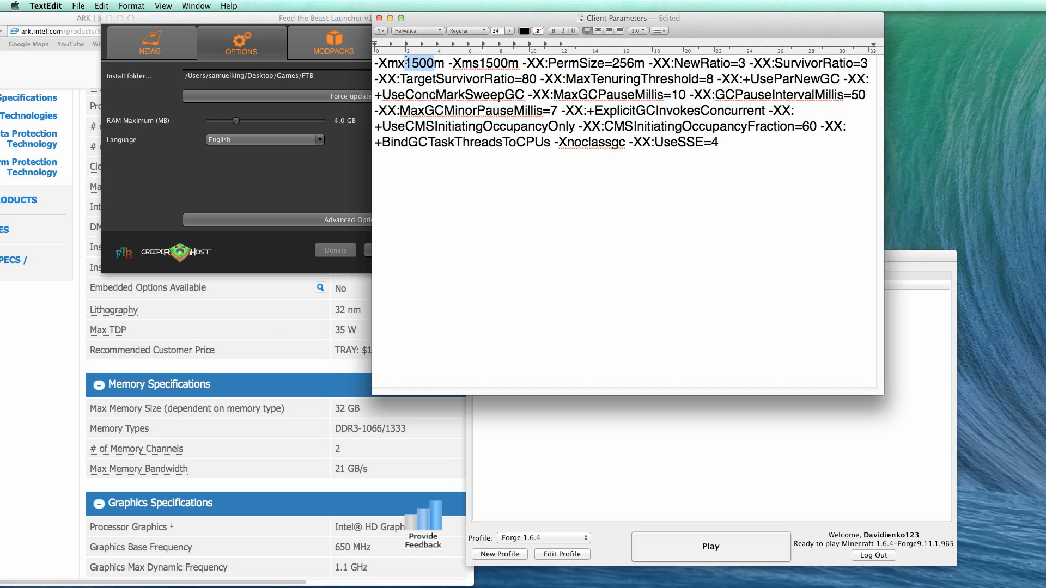
pyautogui.write('2m')
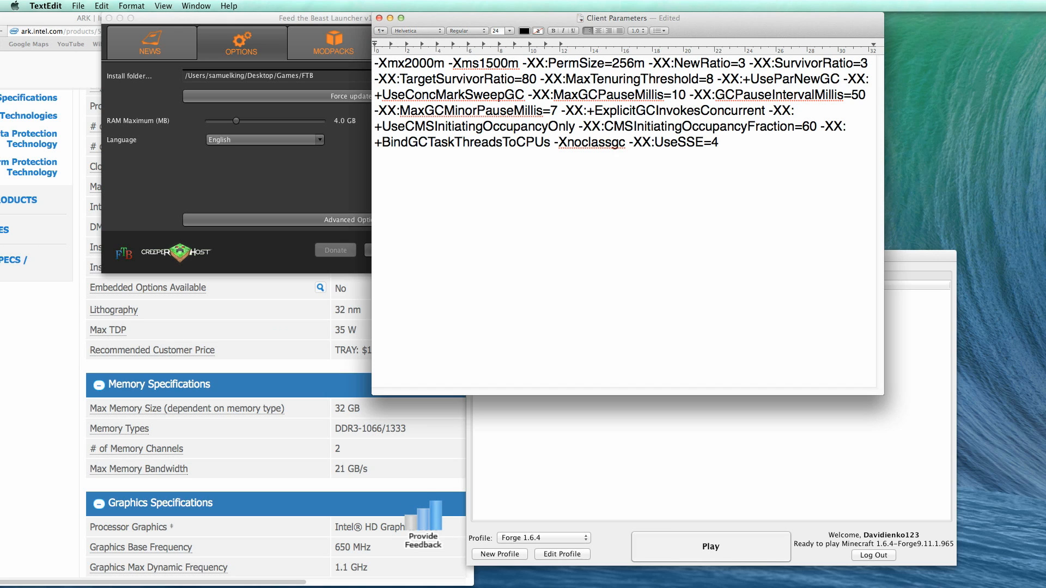
pyautogui.rightClick(494, 63)
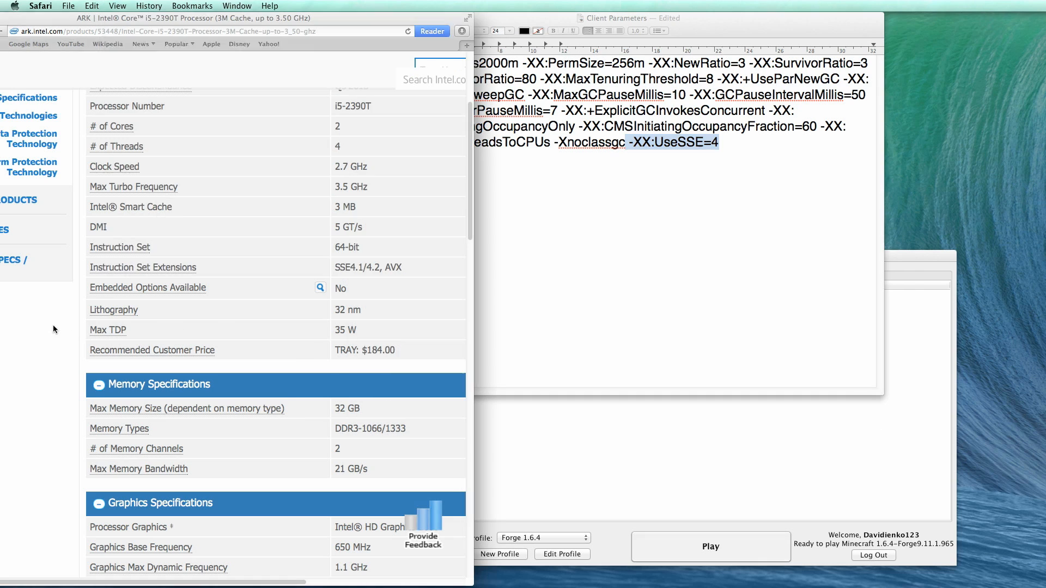
# Search the Intel i5-2390T spec page for 'sse' to find SSE4.1/4.2 under Instruction Set Extensions.
pyautogui.scroll(3)
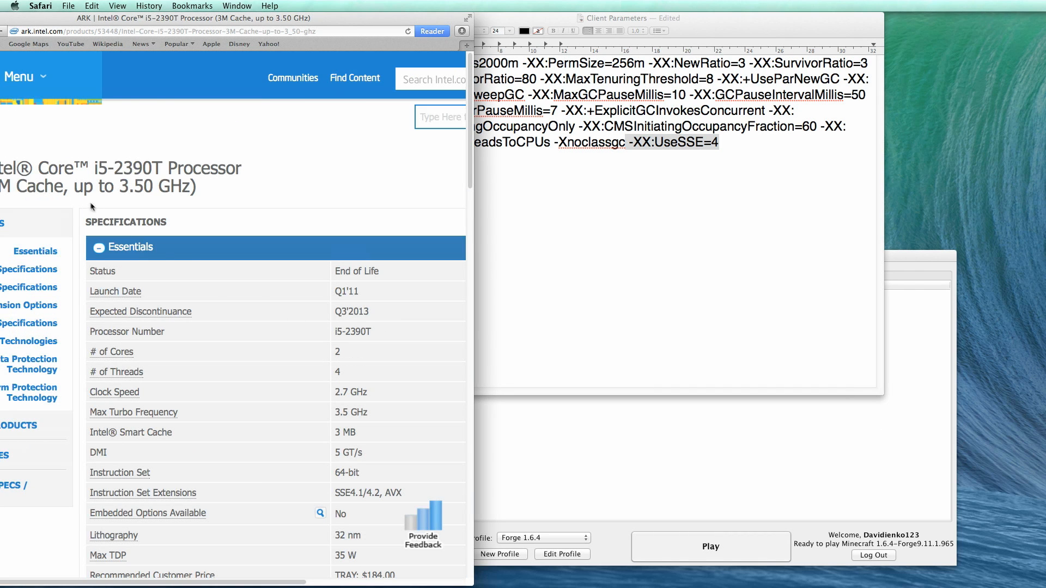
pyautogui.scroll(-3)
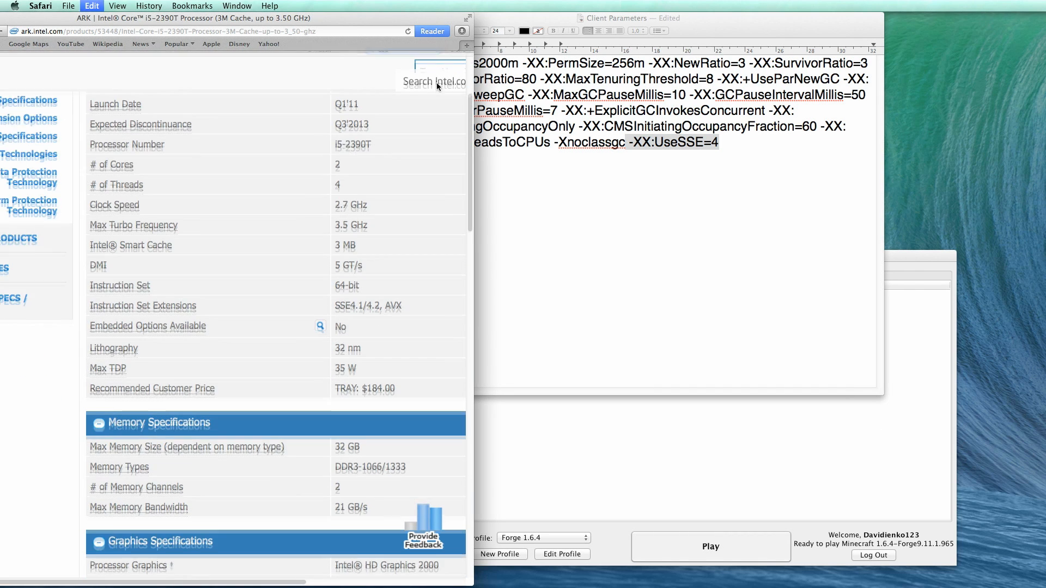
pyautogui.write('sse')
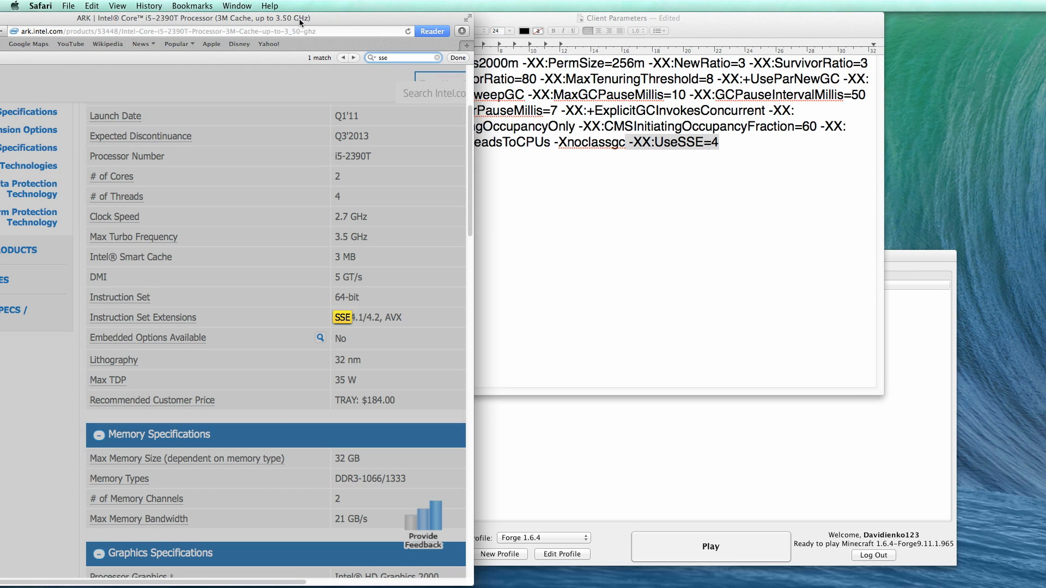
pyautogui.moveTo(224, 59)
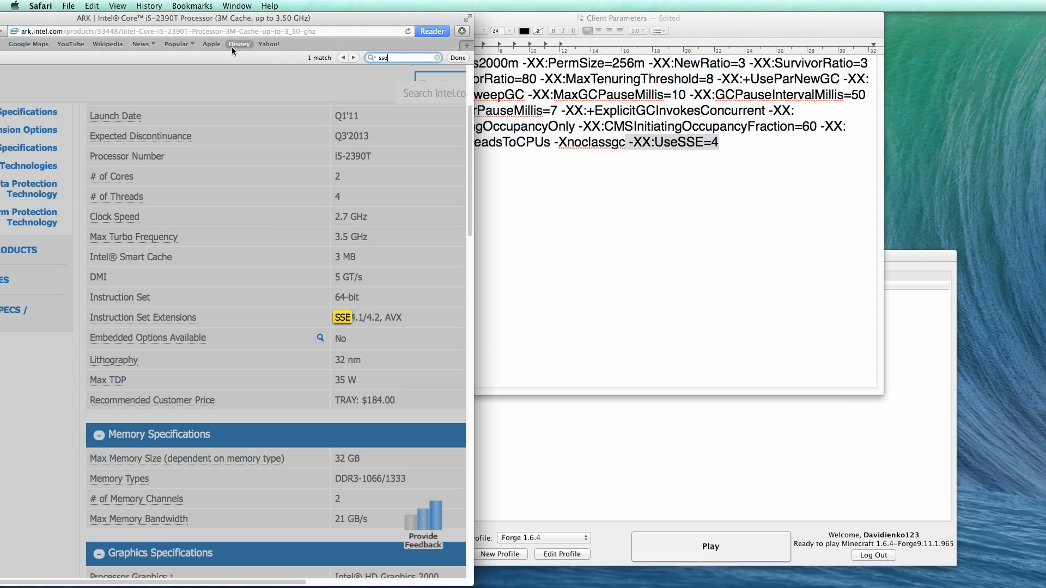
pyautogui.moveTo(284, 85)
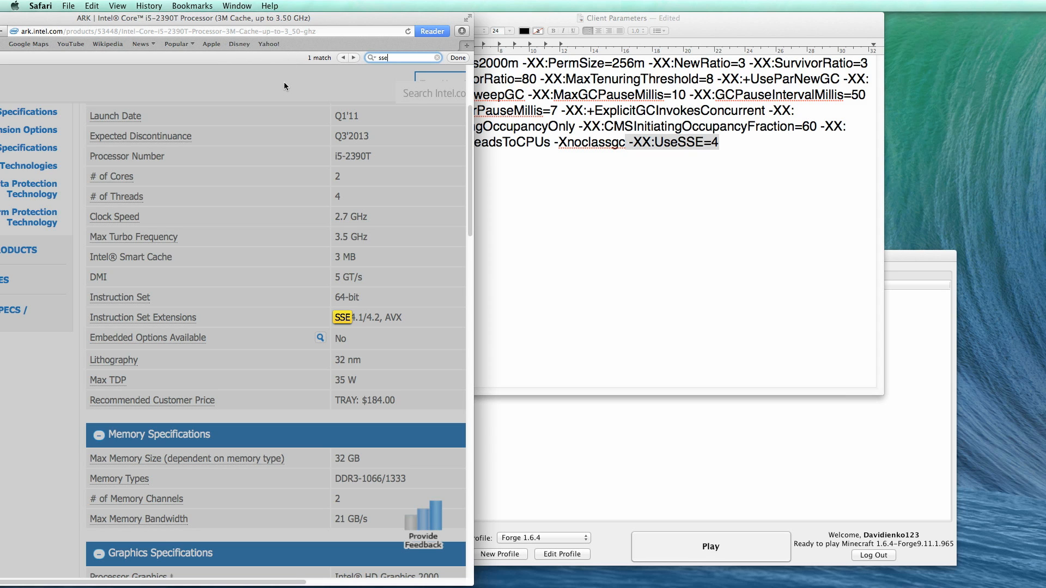
pyautogui.moveTo(359, 155)
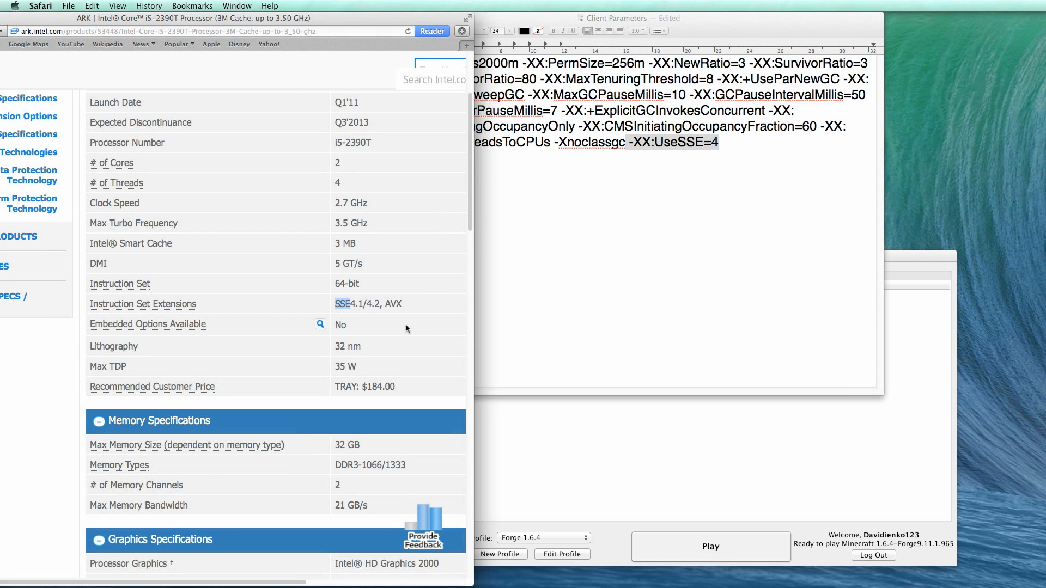
pyautogui.moveTo(352, 308)
pyautogui.write('3')
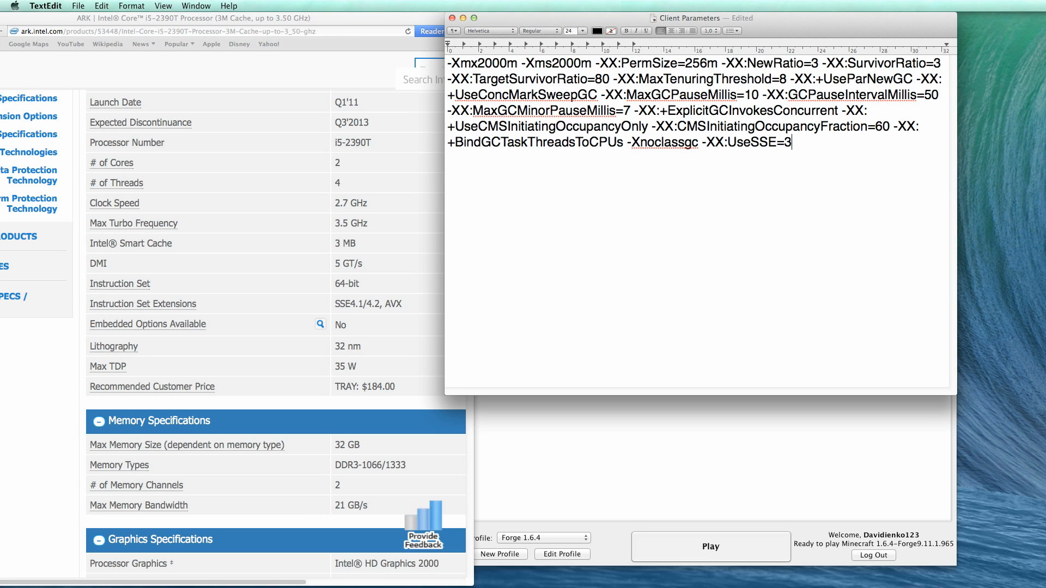
# Set both heap arguments to 4000m and -XX:UseSSE to 4, then select all the text.
pyautogui.write('4')
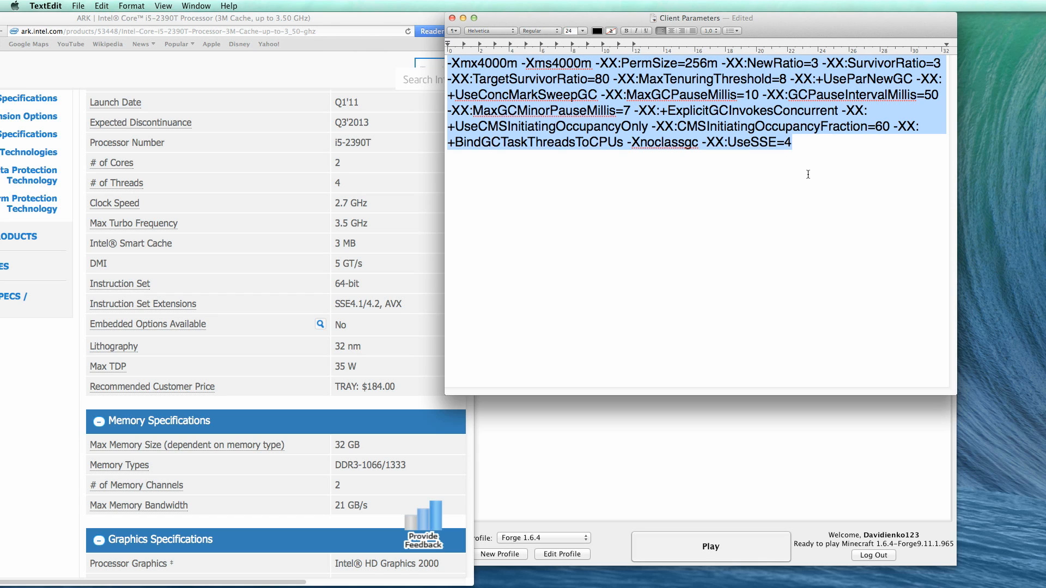
pyautogui.moveTo(804, 173)
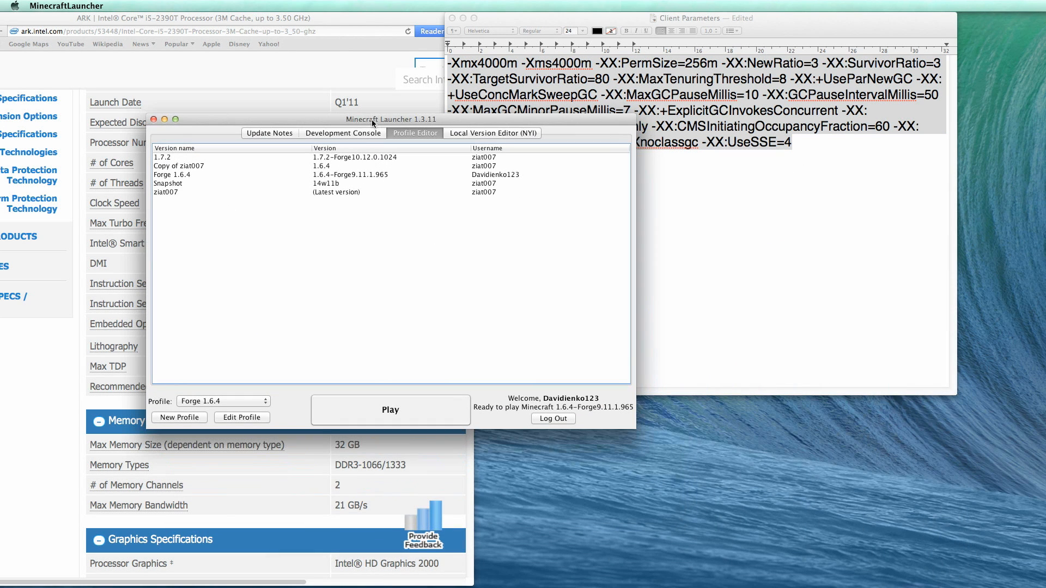
pyautogui.moveTo(245, 314)
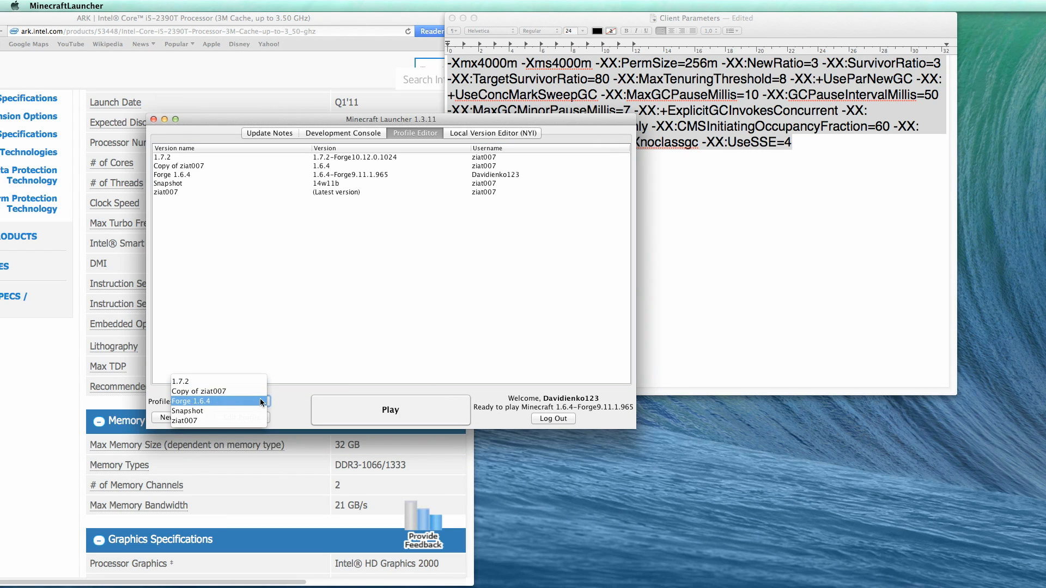
pyautogui.moveTo(222, 400)
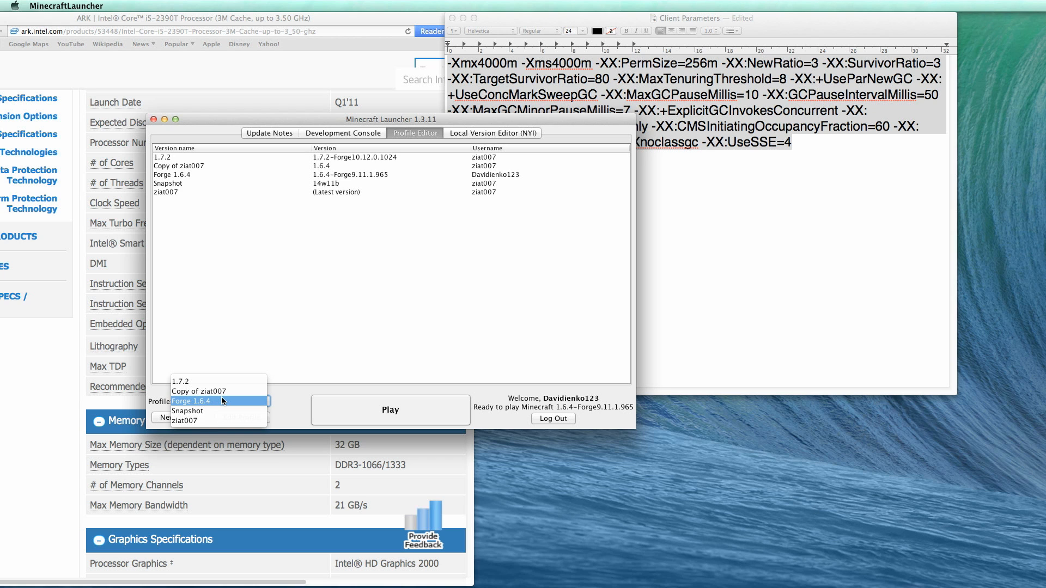
# Edit the Forge 1.6.4 profile, closing and reopening the editor once without saving.
pyautogui.click(192, 401)
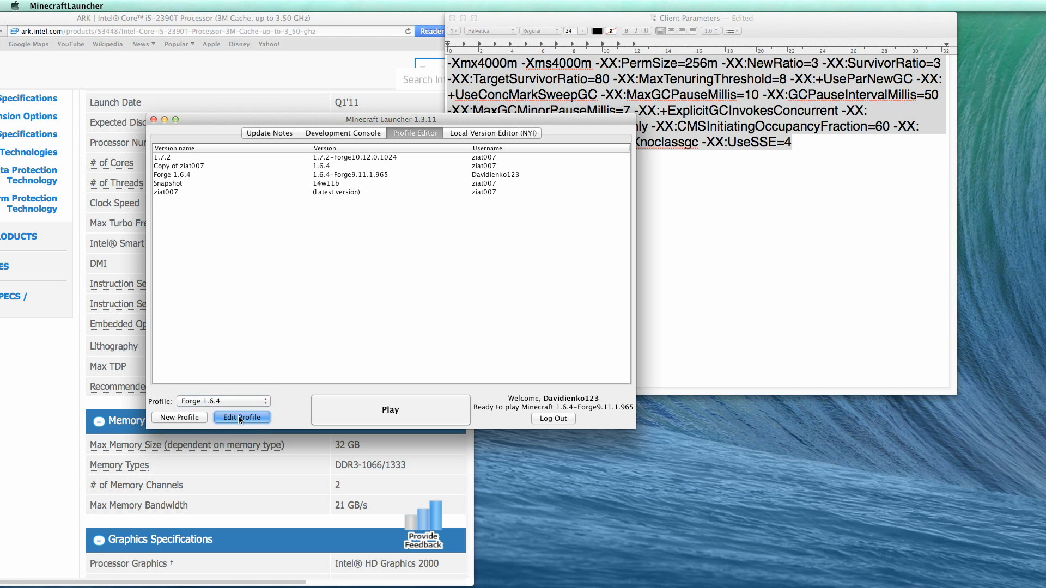
pyautogui.click(242, 417)
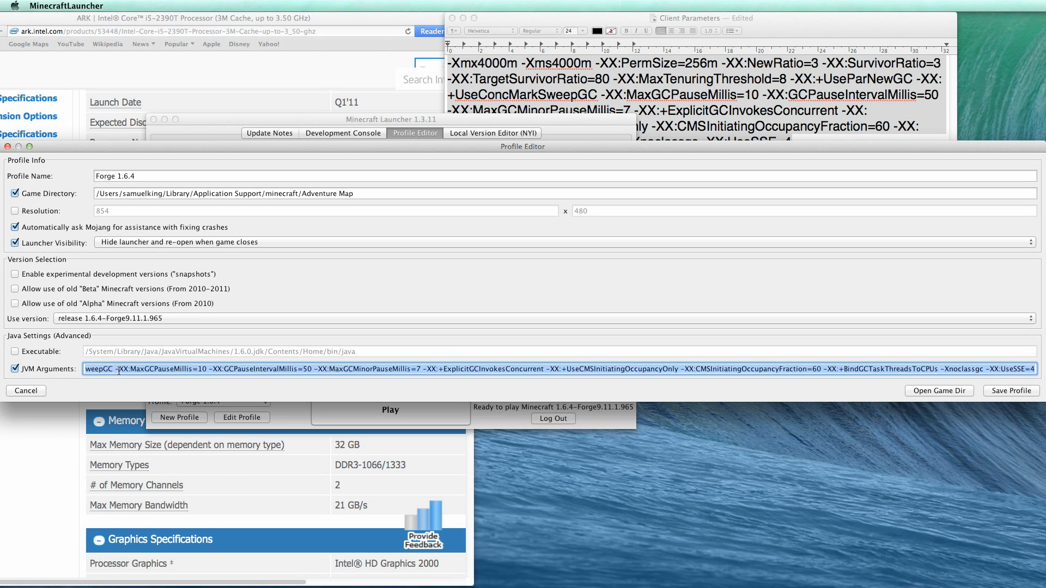
pyautogui.click(25, 391)
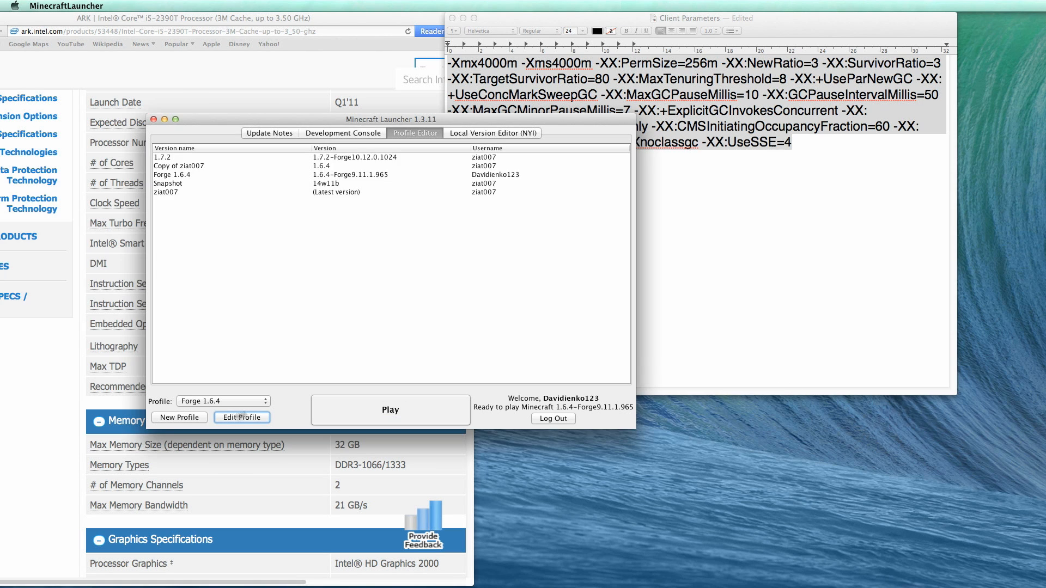
pyautogui.click(242, 418)
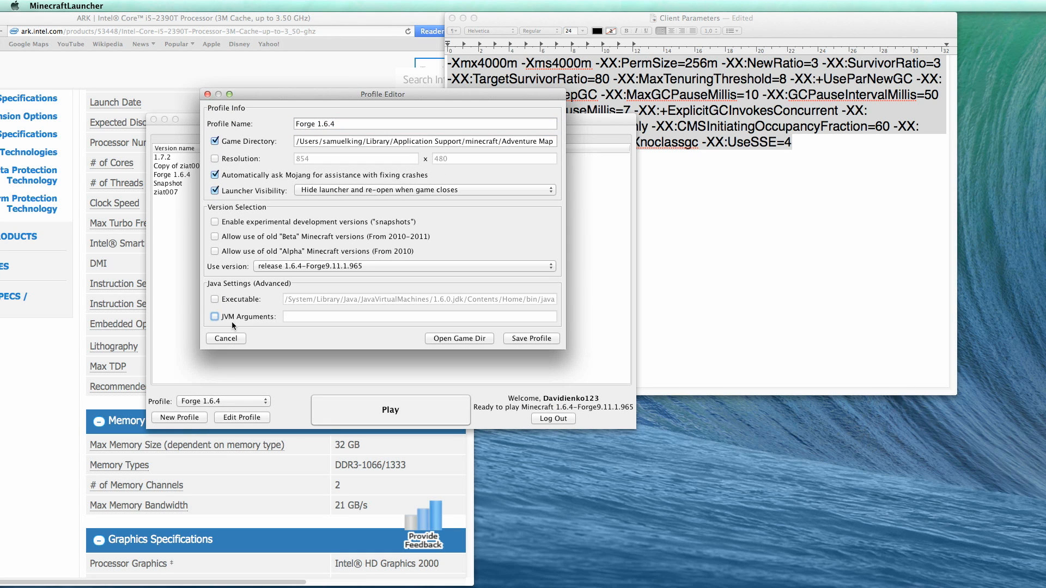
# Enable JVM Arguments, paste the -Xmx4000m parameter list and save the profile.
pyautogui.click(215, 315)
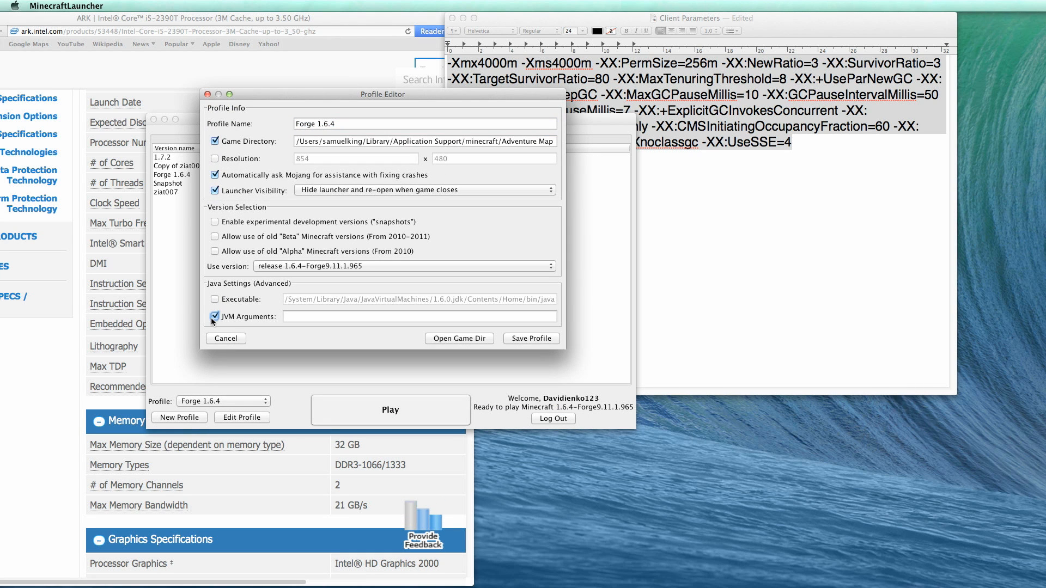
pyautogui.click(419, 316)
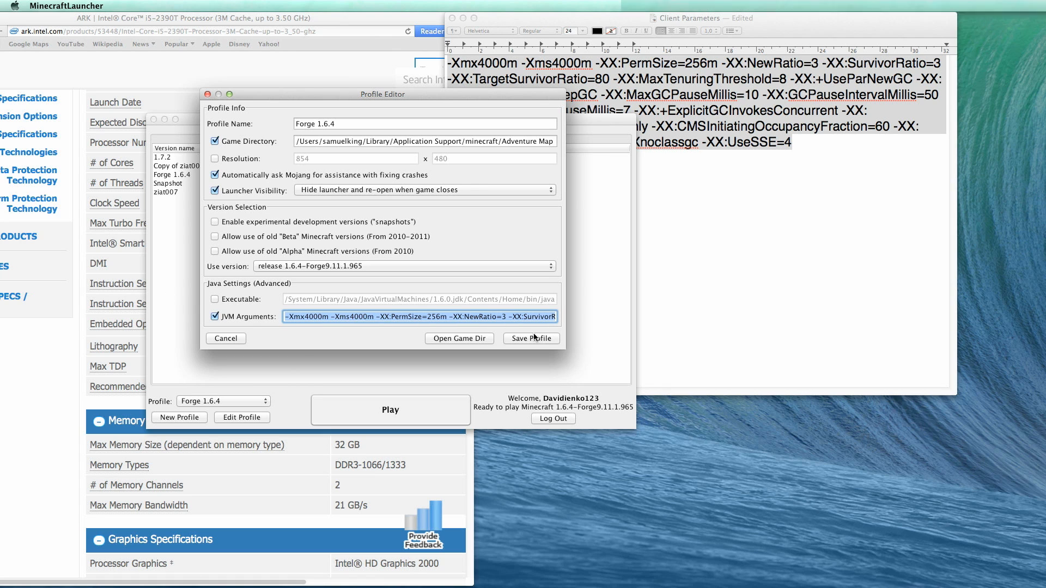
pyautogui.click(531, 337)
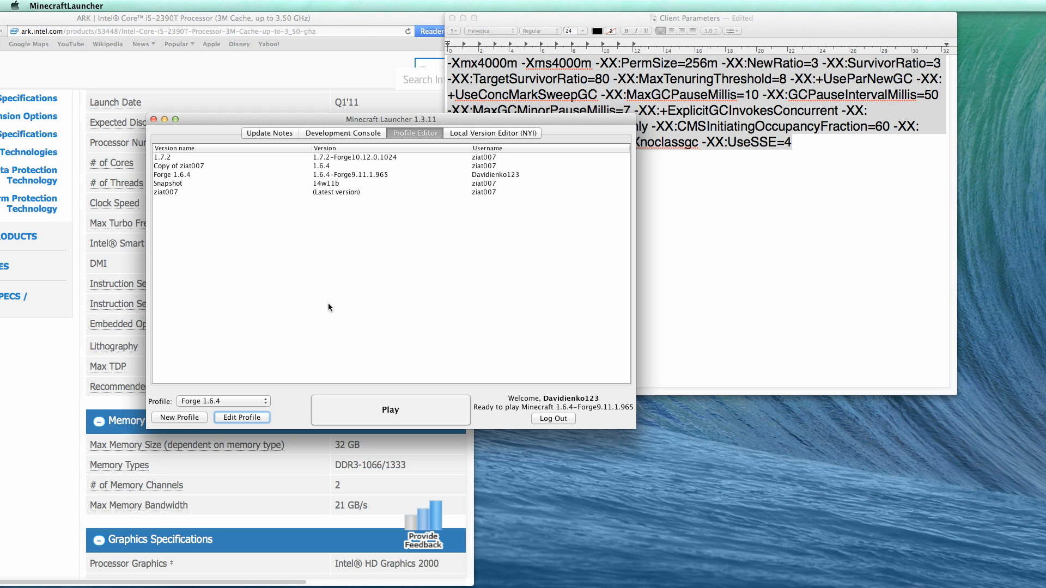
pyautogui.moveTo(444, 124)
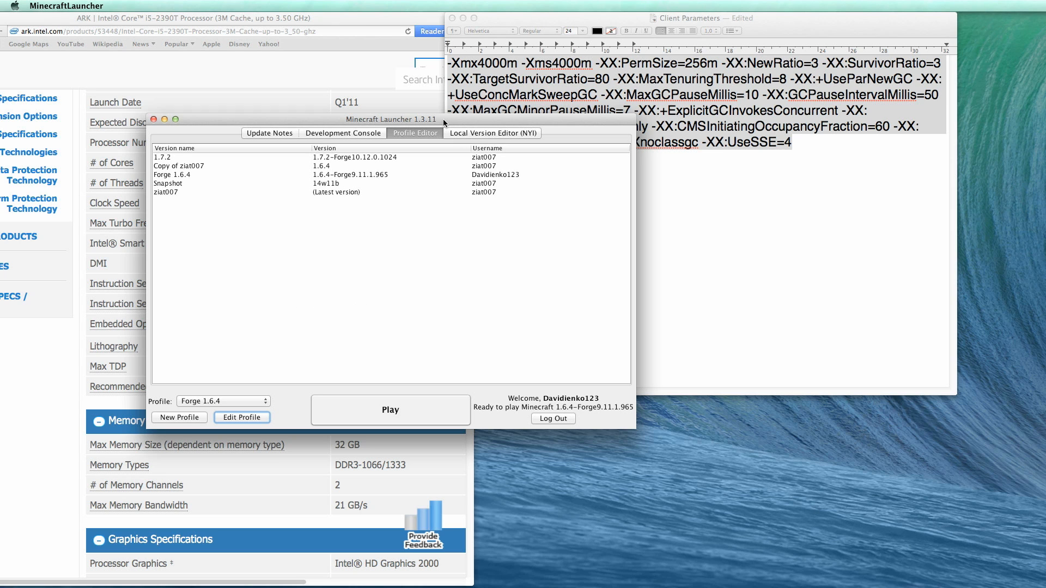
pyautogui.moveTo(391, 120); pyautogui.dragTo(334, 85)
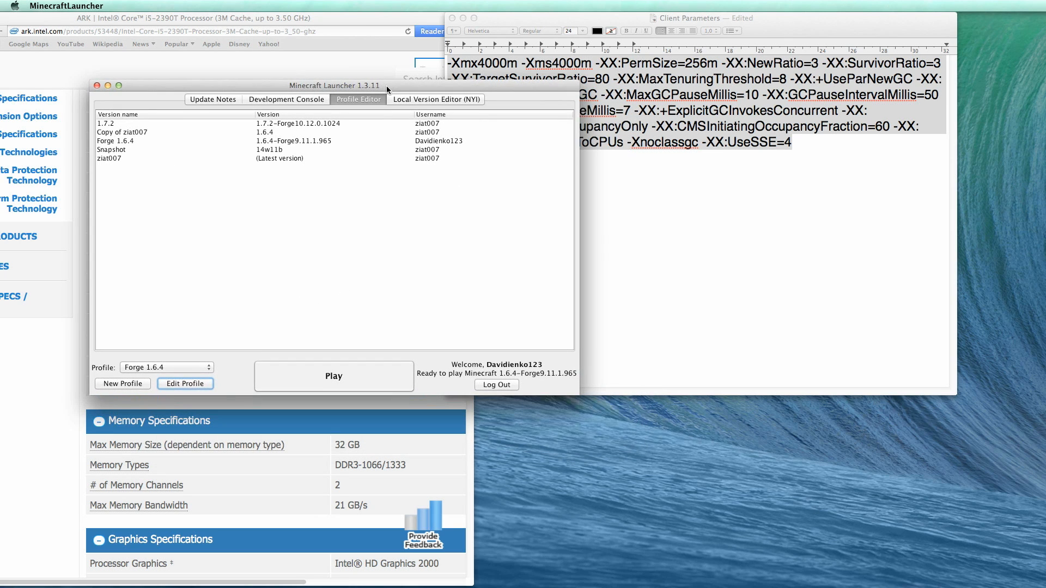
pyautogui.moveTo(587, 459)
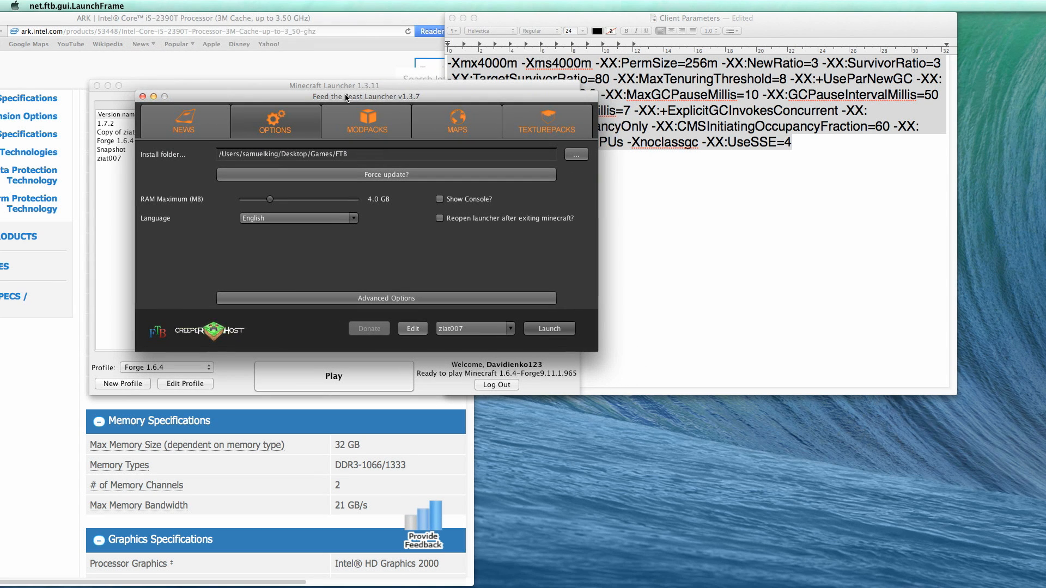
# Paste the argument list ending -XX:UseSSE=4 into Additional Java Parameters in Advanced Options and exit.
pyautogui.click(366, 120)
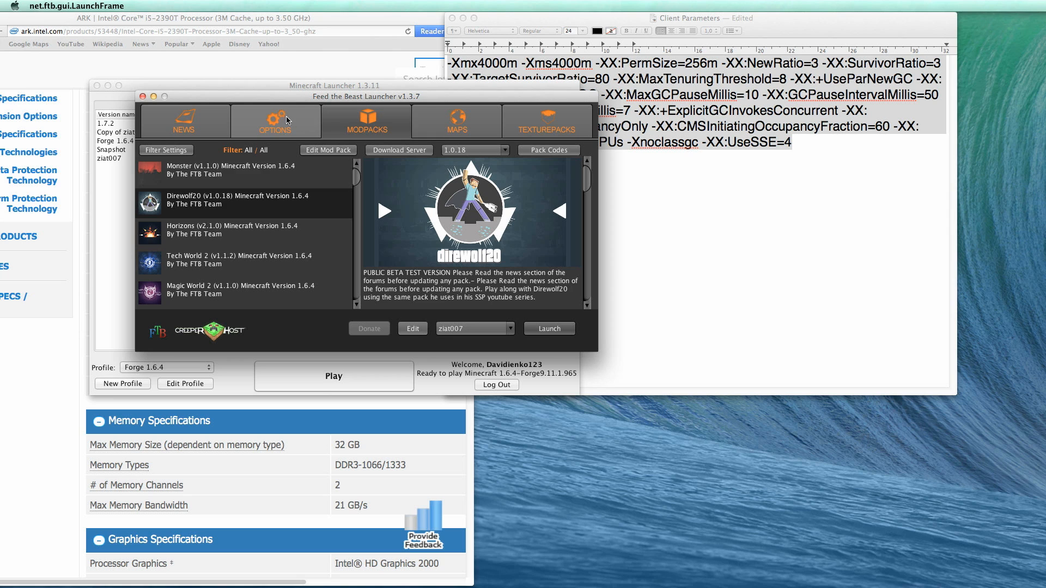
pyautogui.click(274, 121)
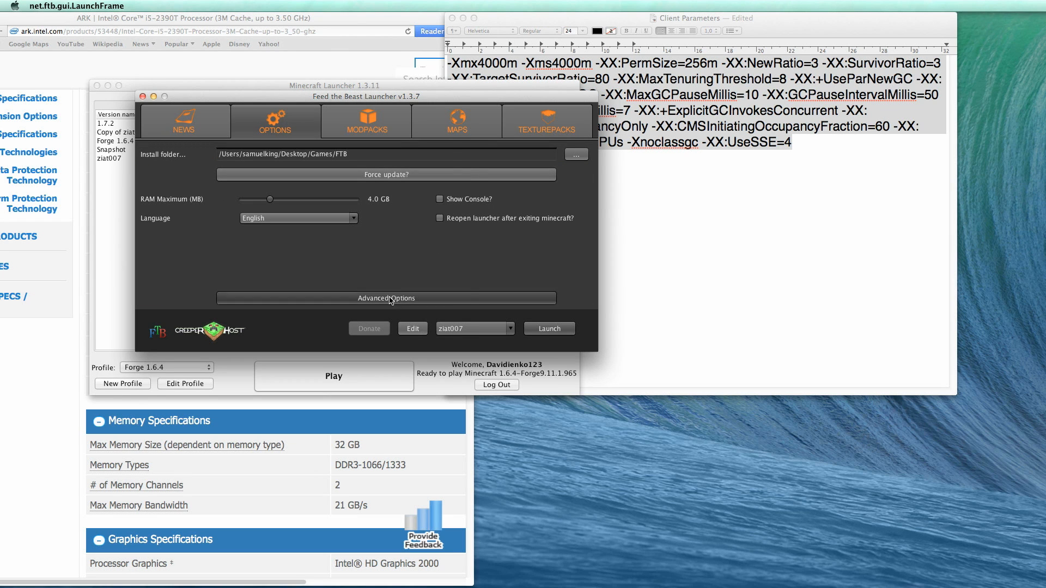
pyautogui.click(385, 299)
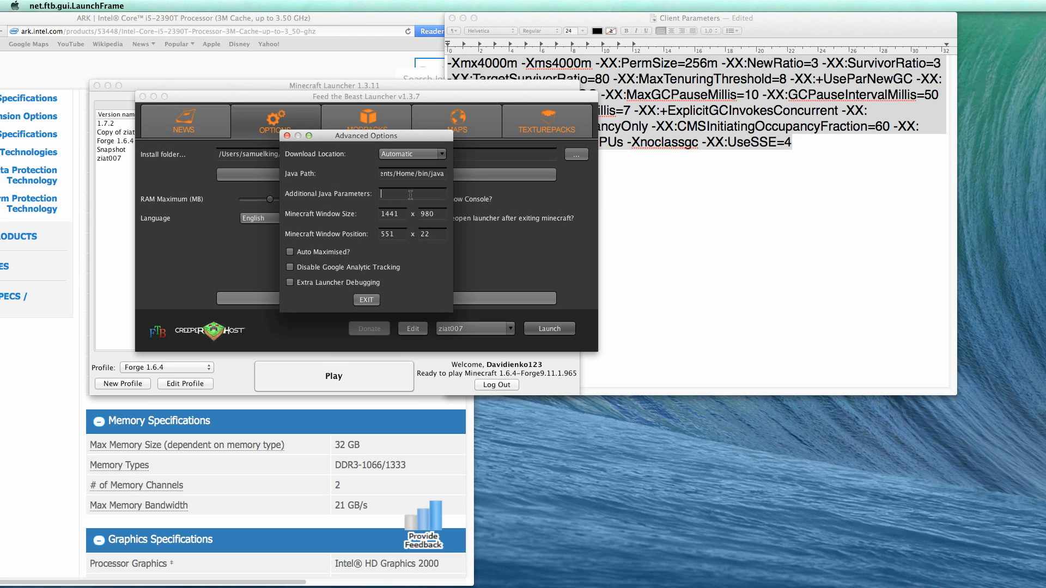
pyautogui.write('ssgc -XX:UseSSE=4')
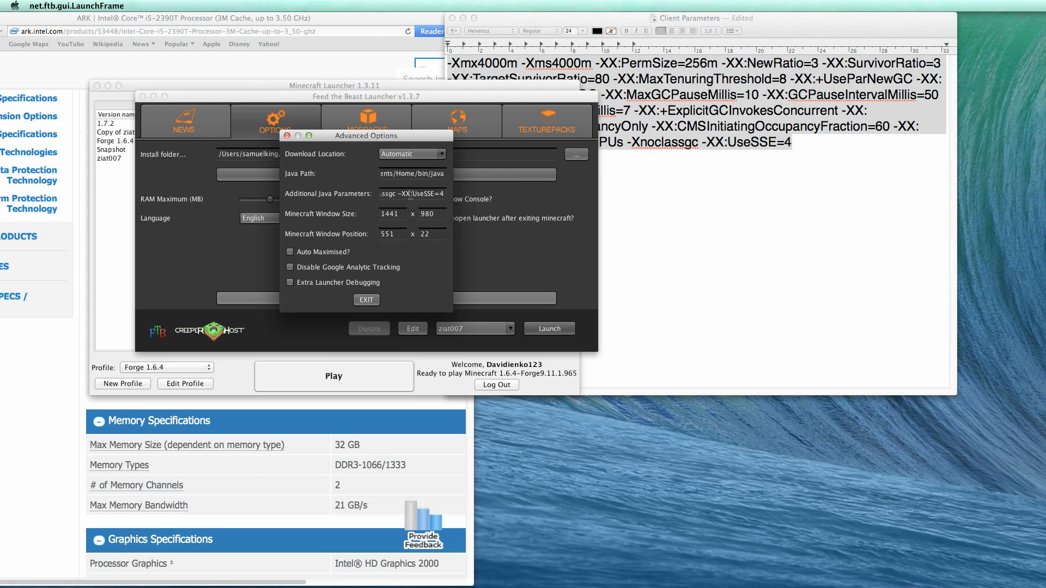
pyautogui.click(366, 298)
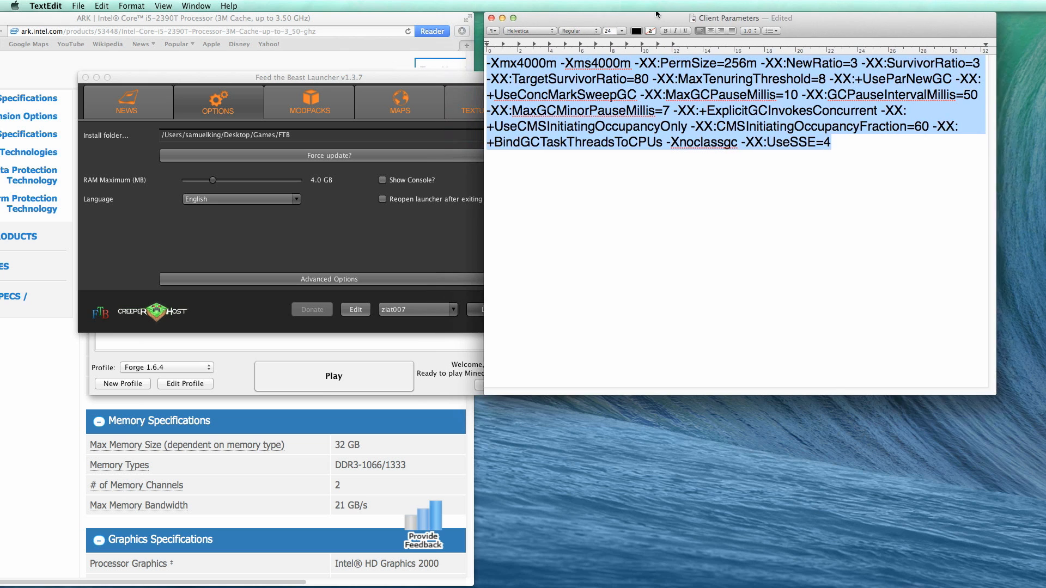
pyautogui.click(859, 156)
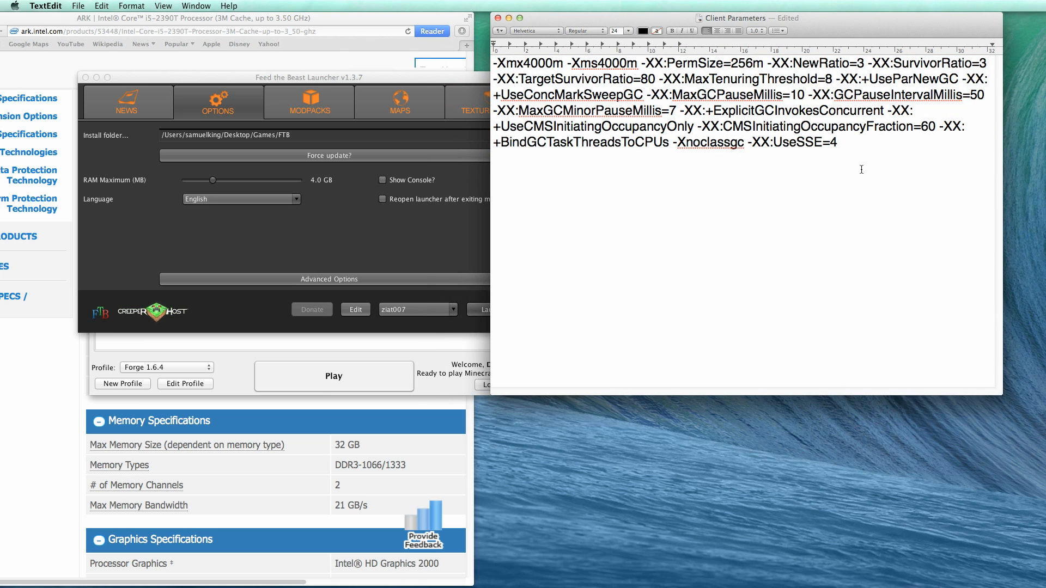
pyautogui.moveTo(827, 157)
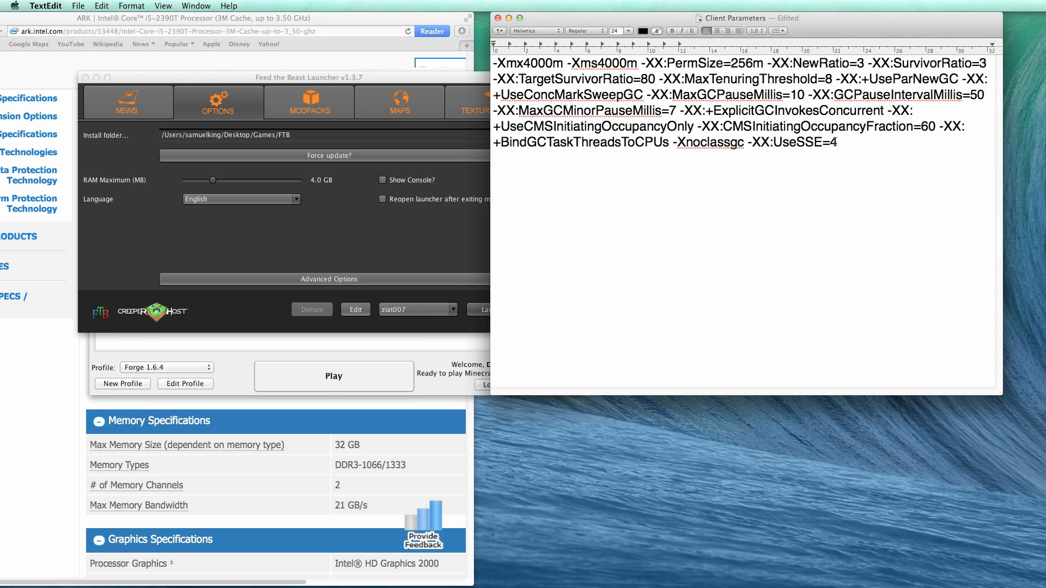
pyautogui.click(836, 142)
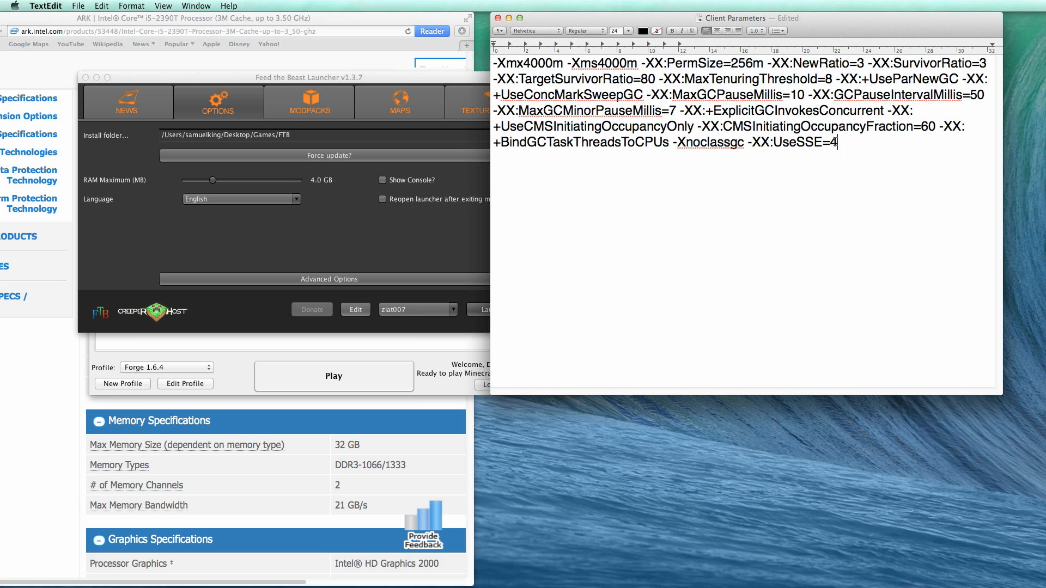